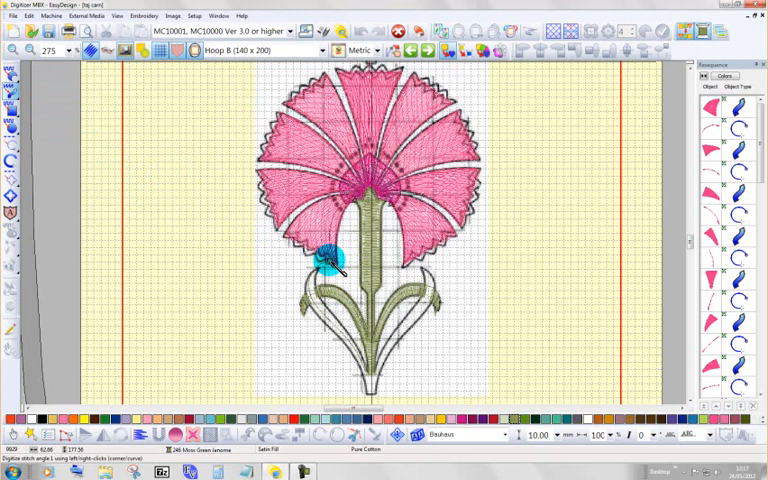
Step: Begin the satin outline of the lower left leaf over the carnation backdrop
{"action": "left_click", "coordinate": [328, 260]}
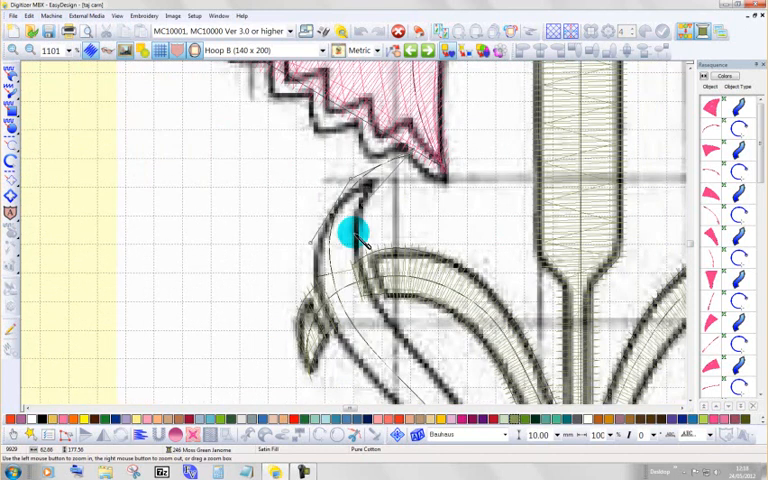
{"action": "mouse_move", "coordinate": [64, 96]}
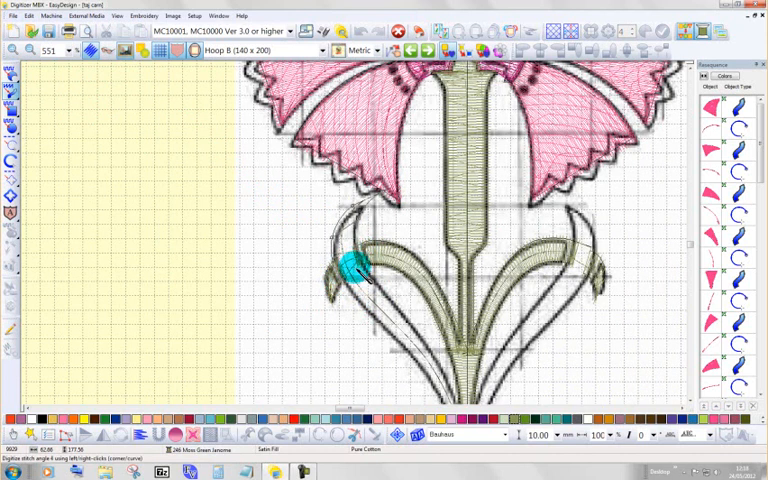
Step: Trace along the curve of the left leaf with the satin tool
{"action": "left_click_drag", "start_coordinate": [356, 270], "coordinate": [390, 298]}
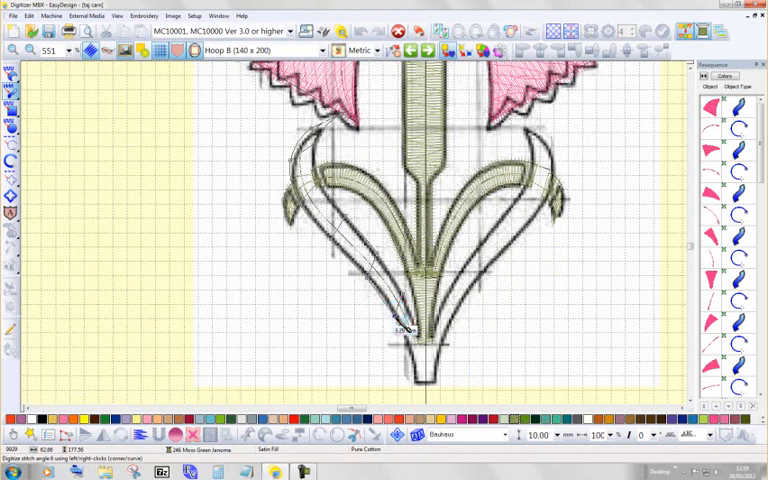
Step: Select the traced leaf and stem base objects and finish them as green satin shapes
{"action": "left_click", "coordinate": [414, 344]}
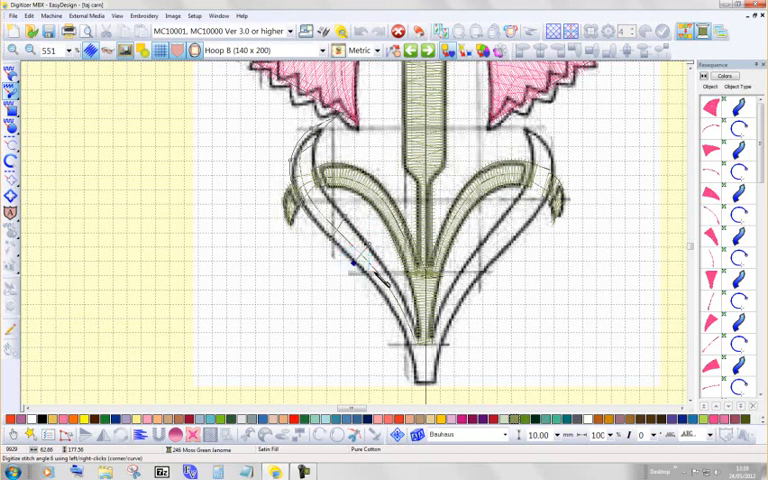
{"action": "left_click", "coordinate": [392, 288]}
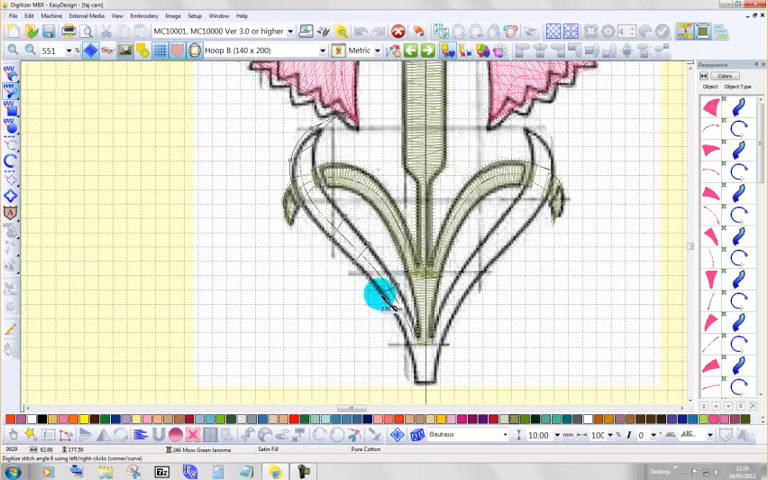
{"action": "left_click_drag", "start_coordinate": [376, 296], "coordinate": [400, 320]}
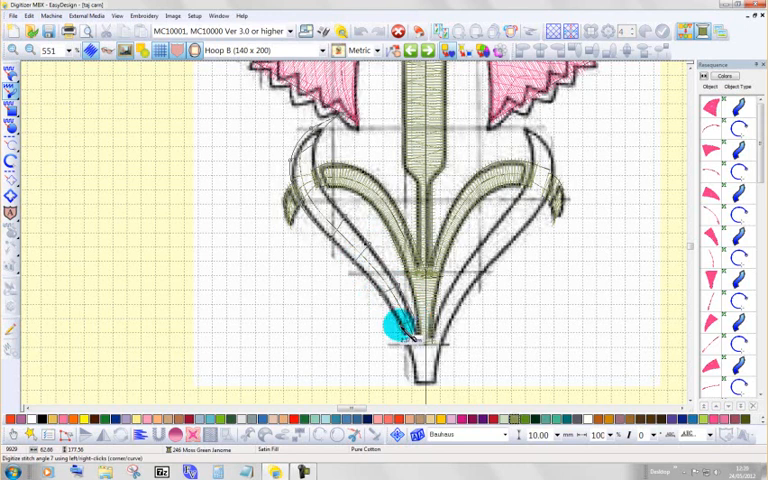
{"action": "left_click", "coordinate": [392, 324]}
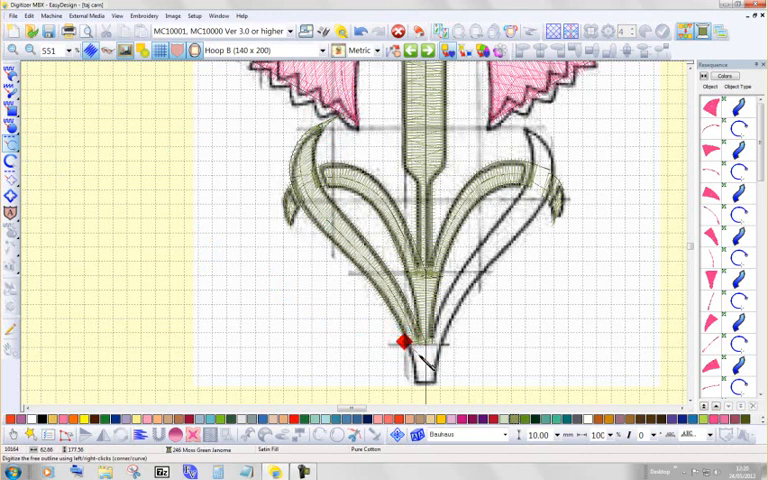
Step: Smooth the bottom node of the stem base so its edge sits on the trace line
{"action": "left_click", "coordinate": [416, 388]}
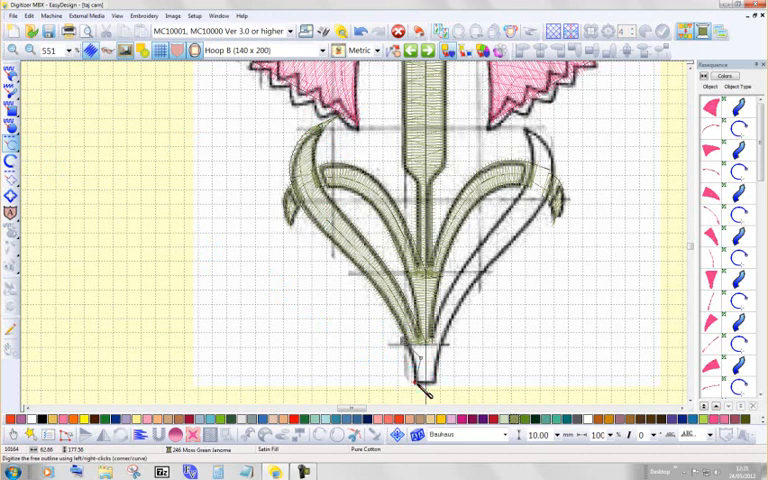
{"action": "left_click", "coordinate": [412, 384]}
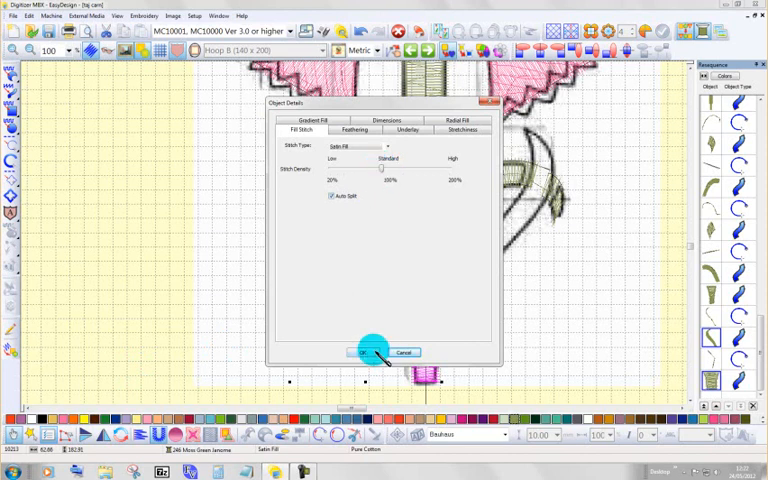
Step: Confirm the satin Object Properties with Auto Split turned on
{"action": "left_click", "coordinate": [370, 352]}
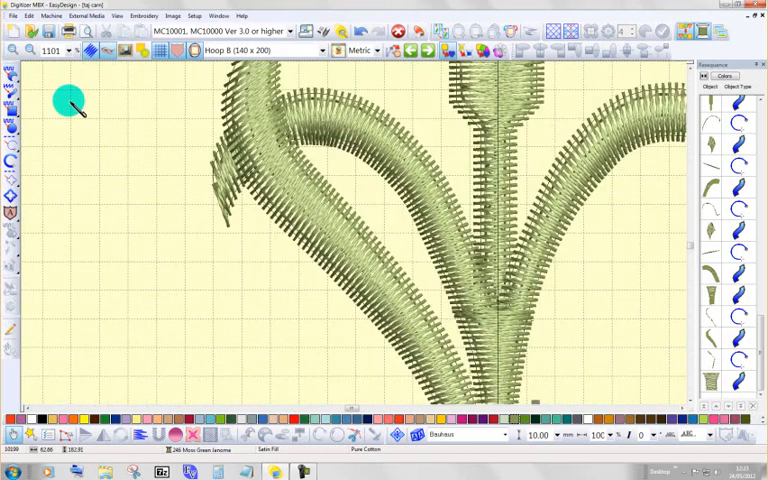
Step: Zoom into the left leaf tip and adjust its rendered satin stitching
{"action": "left_click_drag", "start_coordinate": [68, 104], "coordinate": [220, 208]}
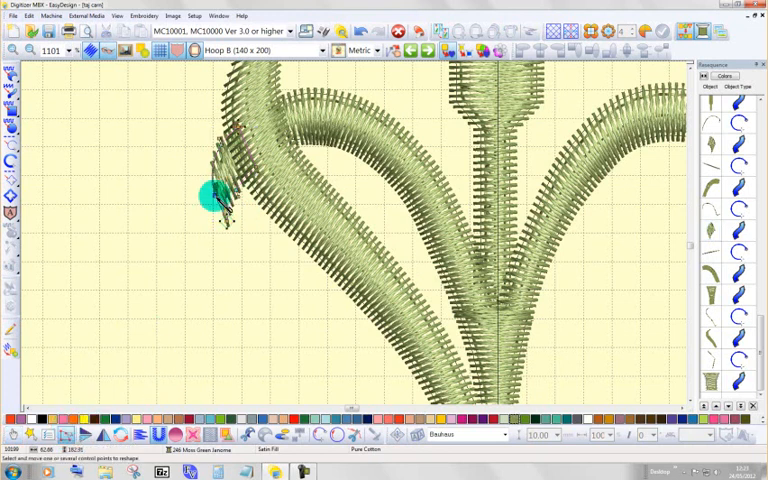
{"action": "left_click_drag", "start_coordinate": [210, 196], "coordinate": [212, 208]}
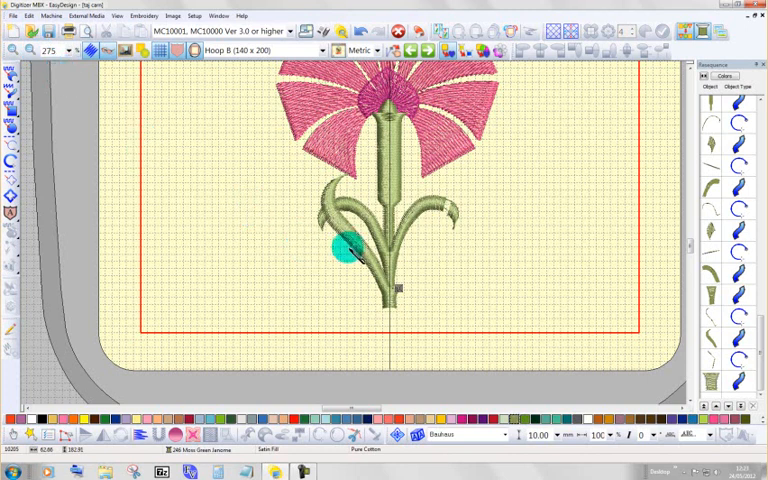
{"action": "left_click_drag", "start_coordinate": [344, 248], "coordinate": [392, 298]}
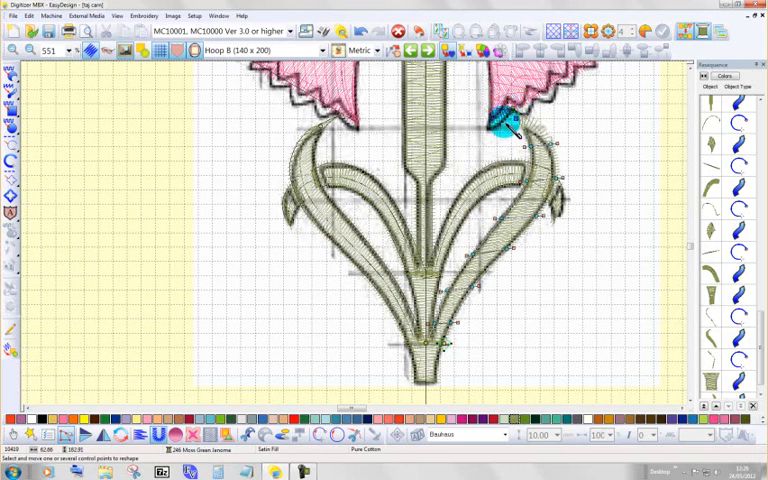
Step: Reshape the right leaf's outline near its tip and along its lower edge toward the stem
{"action": "left_click_drag", "start_coordinate": [512, 128], "coordinate": [510, 110]}
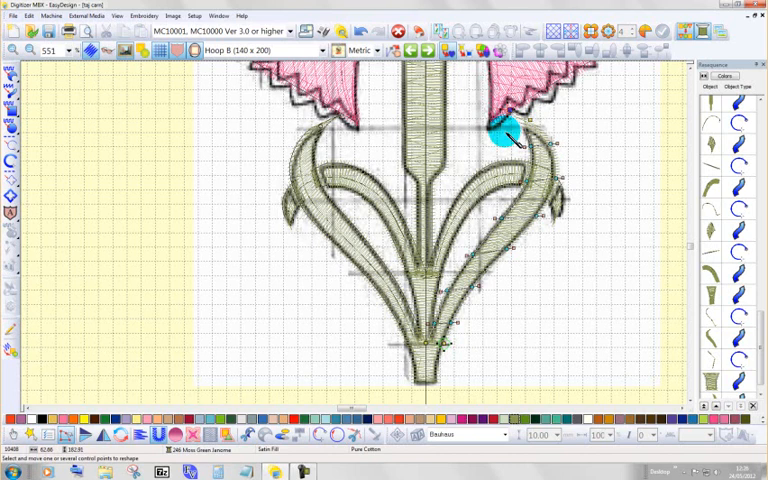
{"action": "left_click_drag", "start_coordinate": [504, 128], "coordinate": [530, 148]}
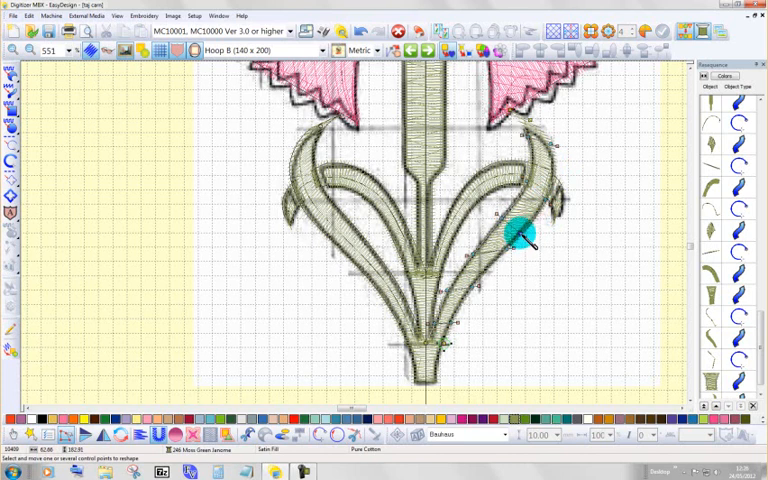
{"action": "left_click_drag", "start_coordinate": [520, 232], "coordinate": [504, 252]}
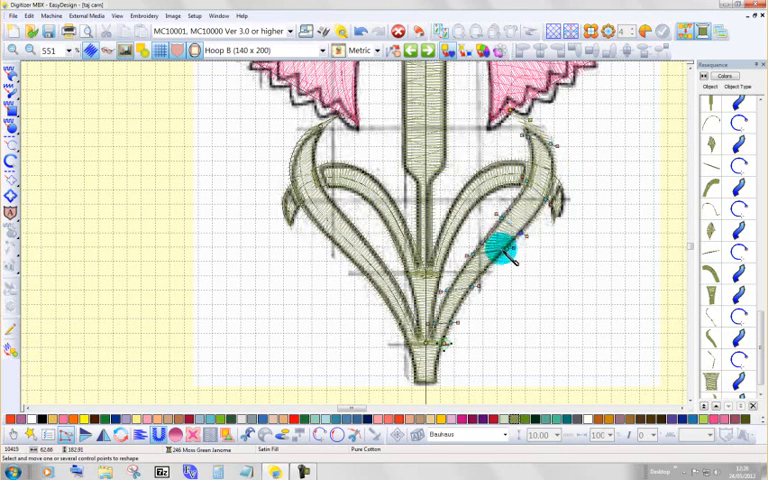
{"action": "left_click_drag", "start_coordinate": [500, 248], "coordinate": [484, 270]}
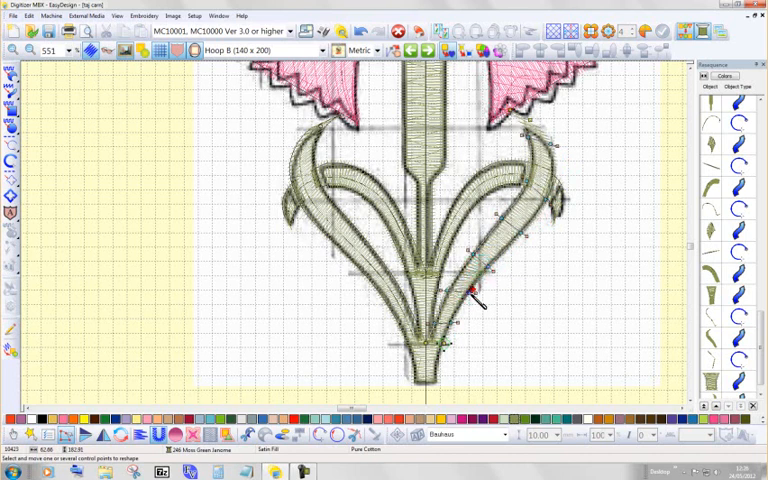
Step: Move a node on the right leaf's lower edge and smooth its curve along the trace
{"action": "left_click", "coordinate": [468, 296]}
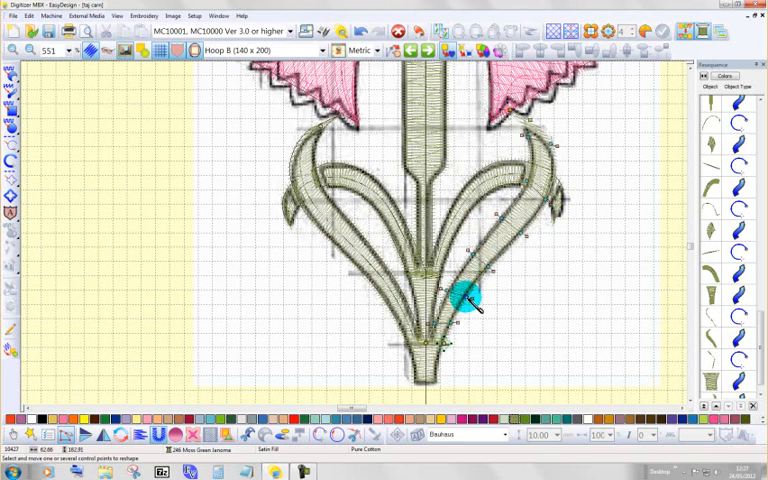
{"action": "left_click_drag", "start_coordinate": [464, 304], "coordinate": [500, 244]}
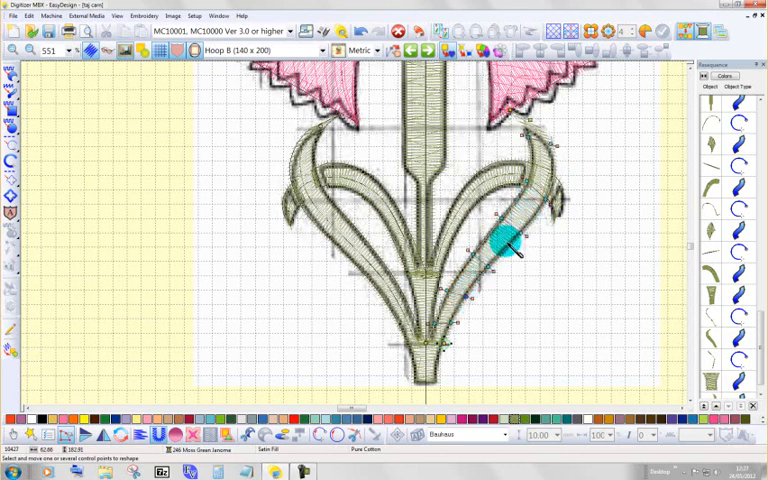
{"action": "left_click_drag", "start_coordinate": [504, 240], "coordinate": [428, 316]}
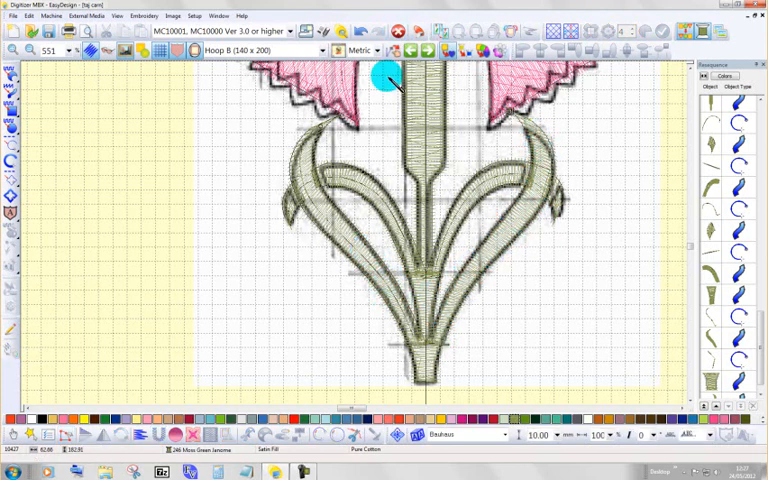
Step: Toggle realistic stitch view to show the flared stem base as satin stitches
{"action": "left_click", "coordinate": [92, 50]}
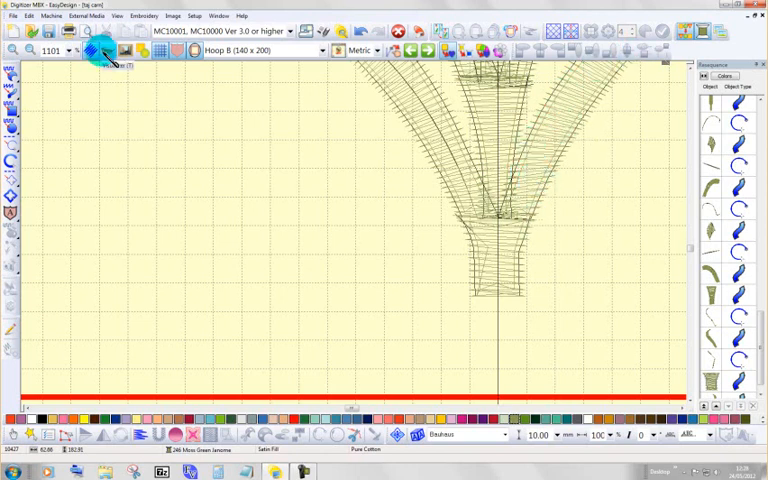
{"action": "left_click", "coordinate": [88, 50]}
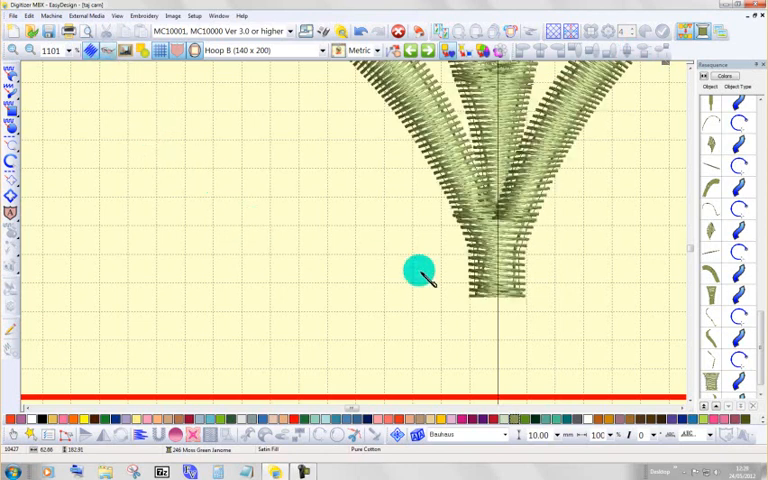